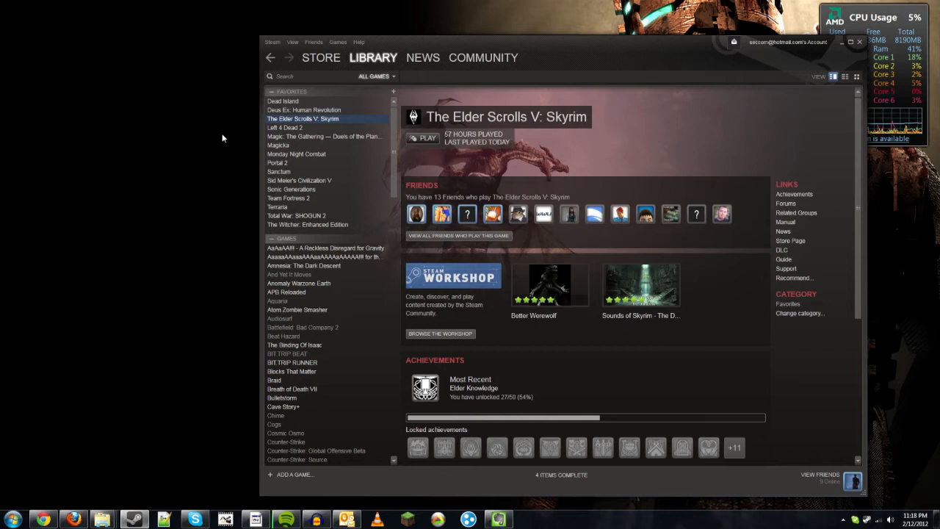
mouse_move(314, 42)
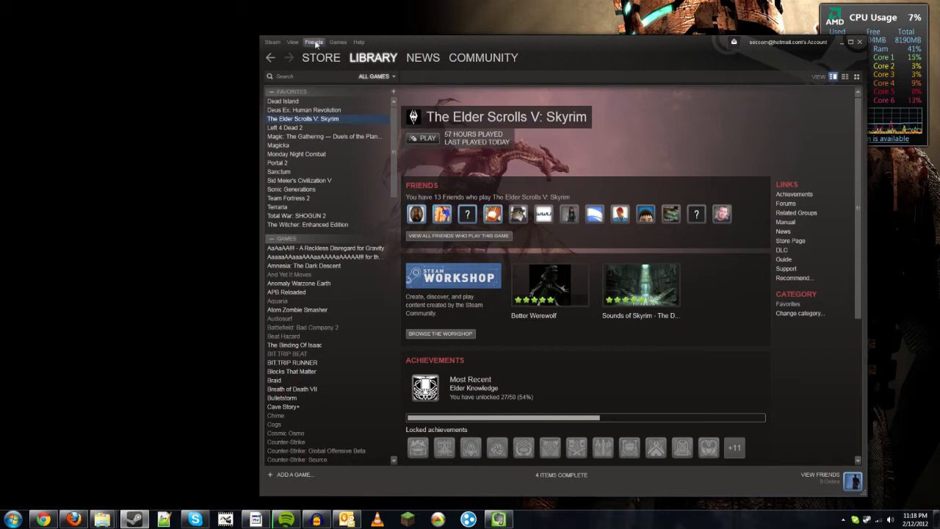
Go to the Steam store front page featuring the Skyrim Steam Workshop highlight.
left_click(440, 334)
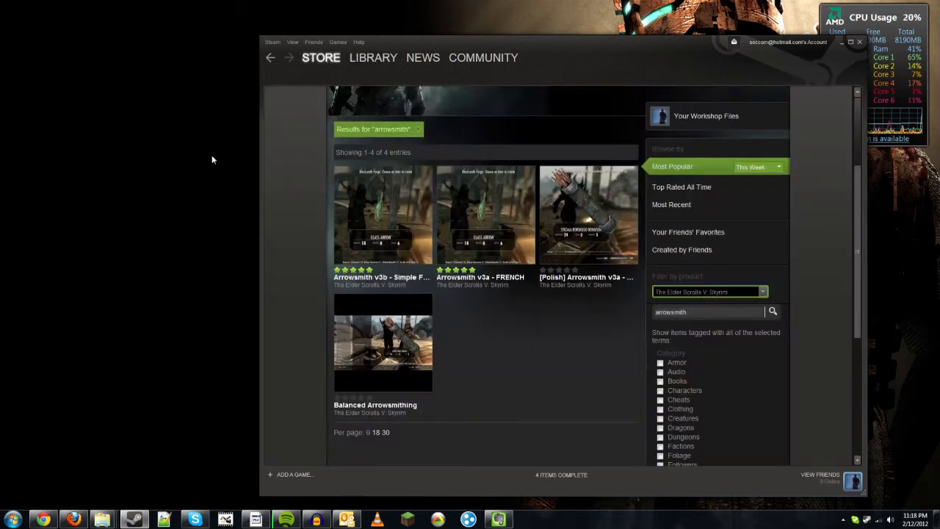
left_click(321, 58)
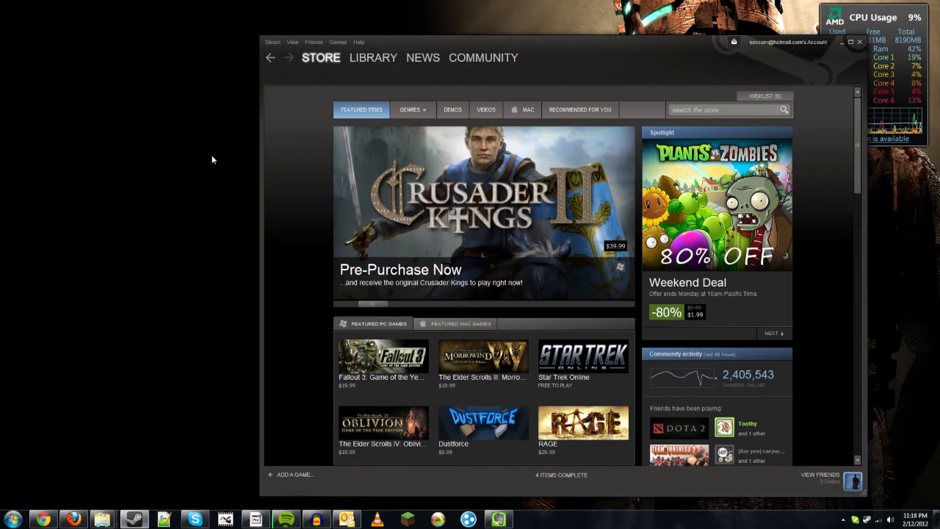
mouse_move(246, 169)
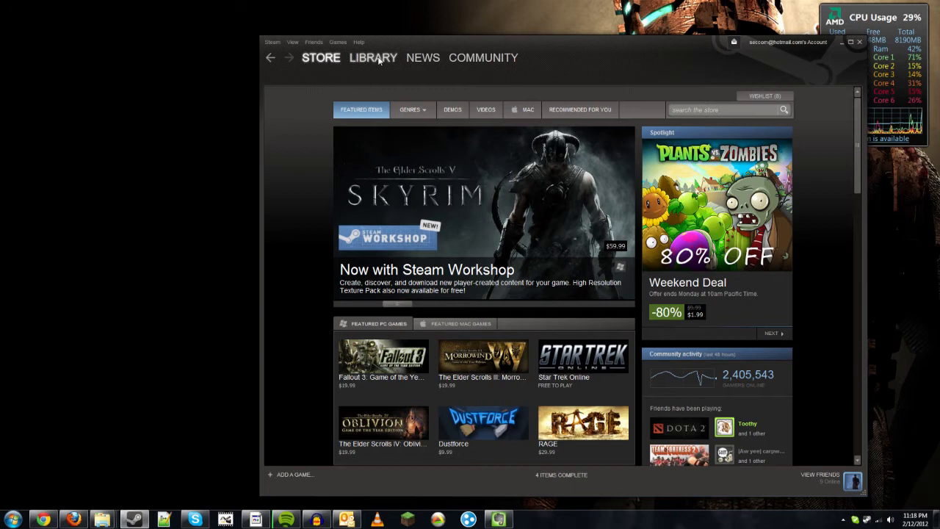
Return to The Elder Scrolls V: Skyrim page in the Steam library.
left_click(374, 57)
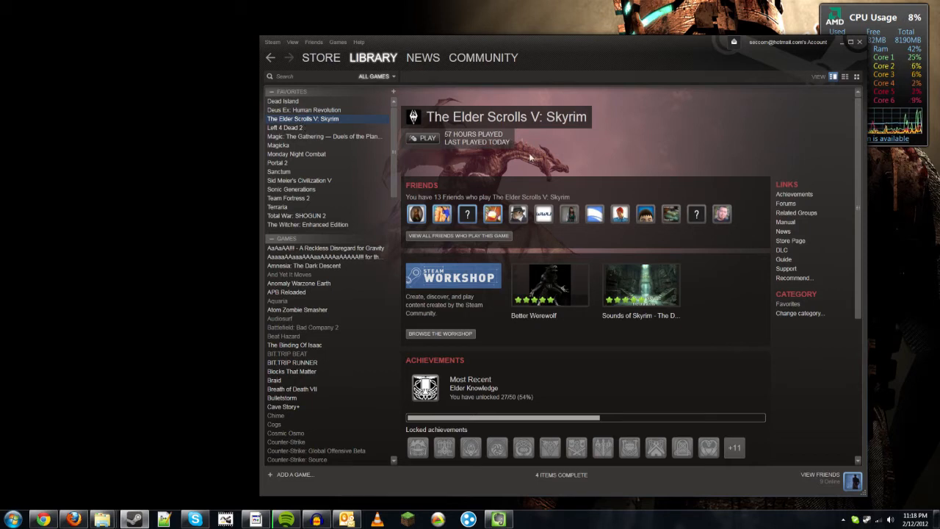
mouse_move(485, 297)
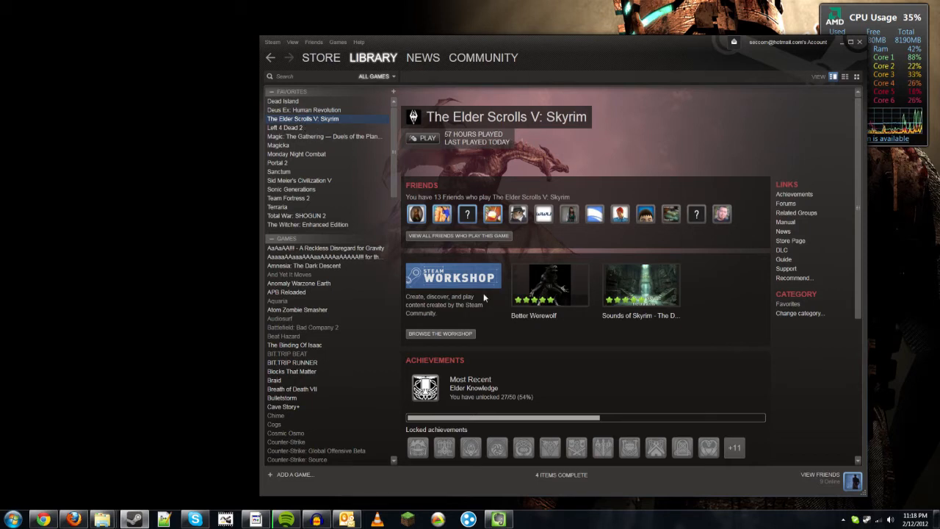
mouse_move(420, 351)
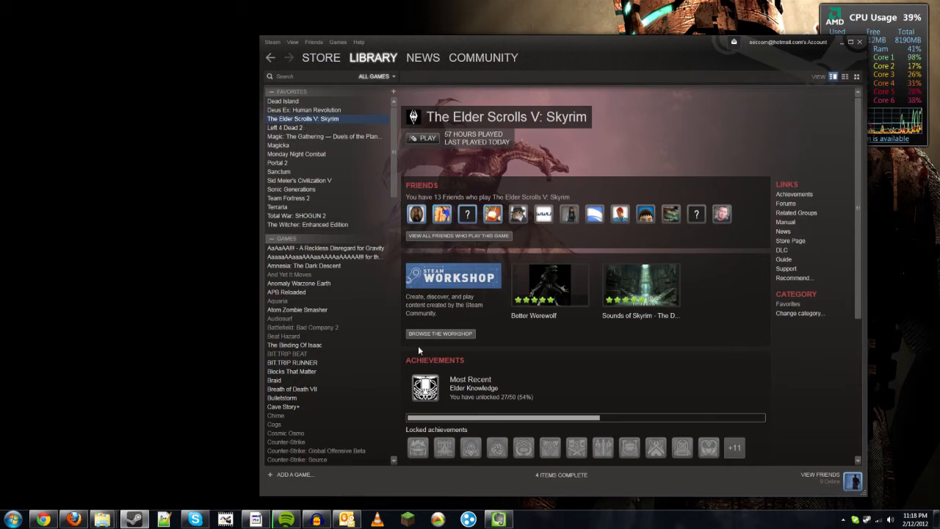
mouse_move(492, 282)
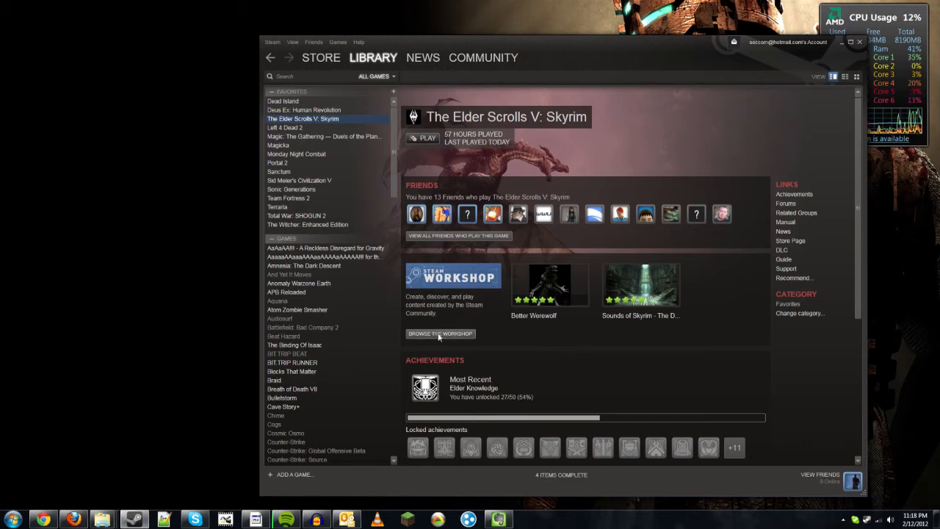
Browse the Skyrim Workshop's most popular mods of the week.
left_click(440, 333)
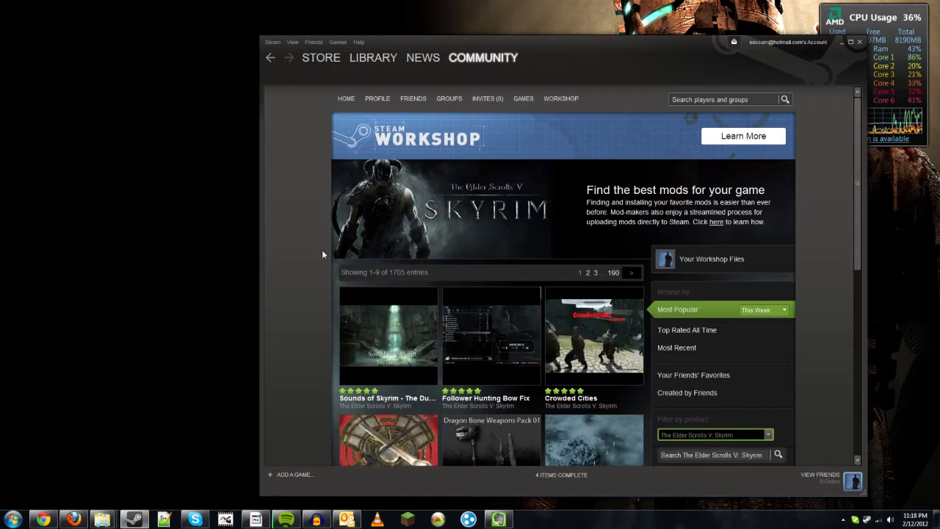
scroll("down", 3)
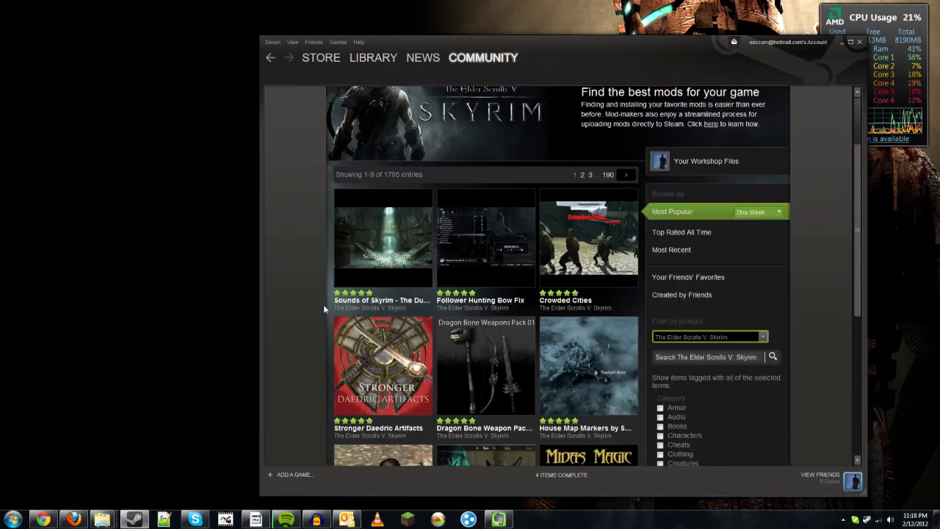
scroll("down", 3)
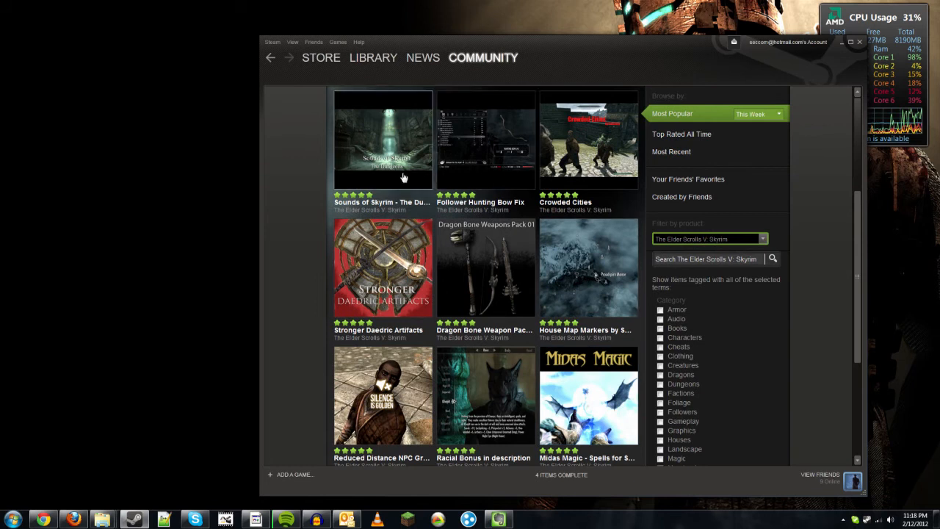
mouse_move(502, 164)
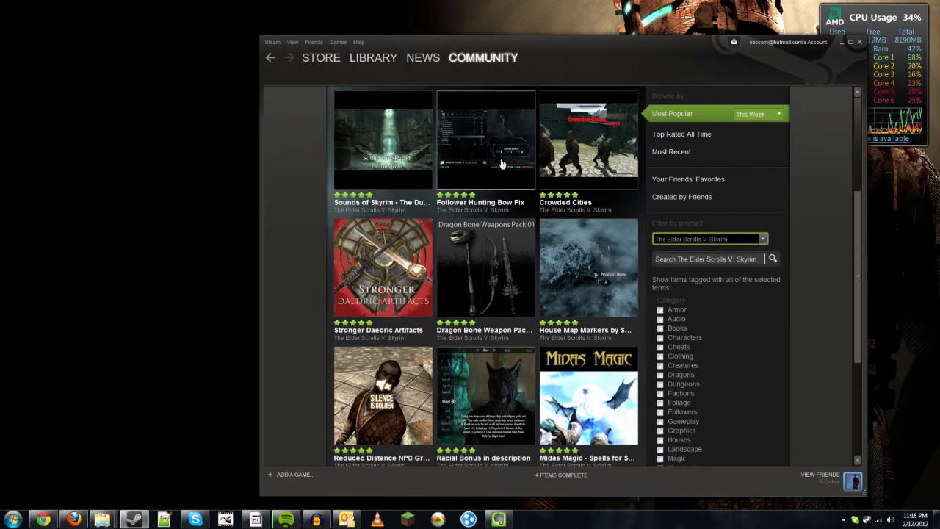
mouse_move(565, 223)
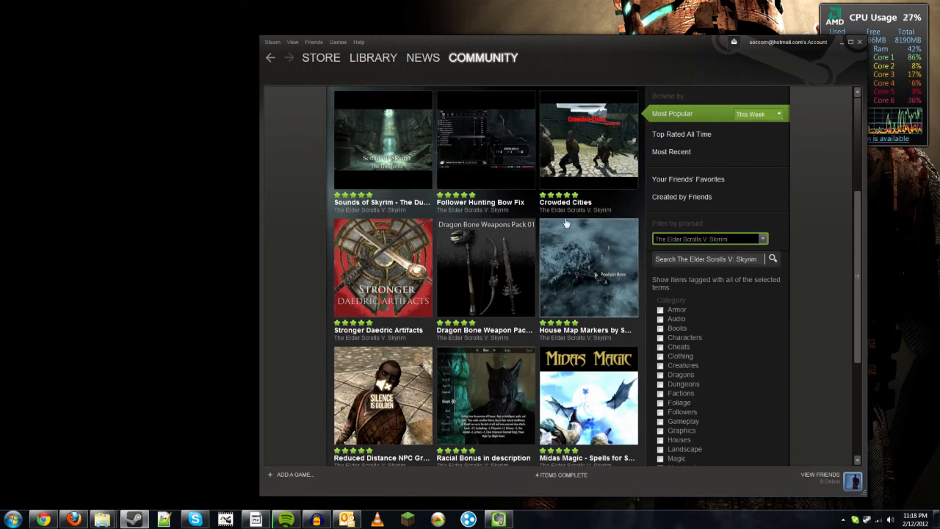
mouse_move(500, 153)
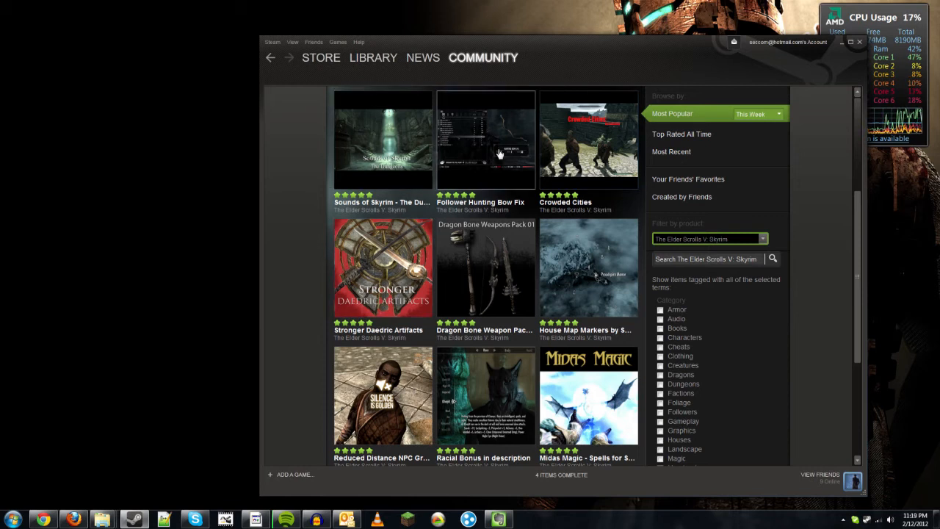
mouse_move(572, 251)
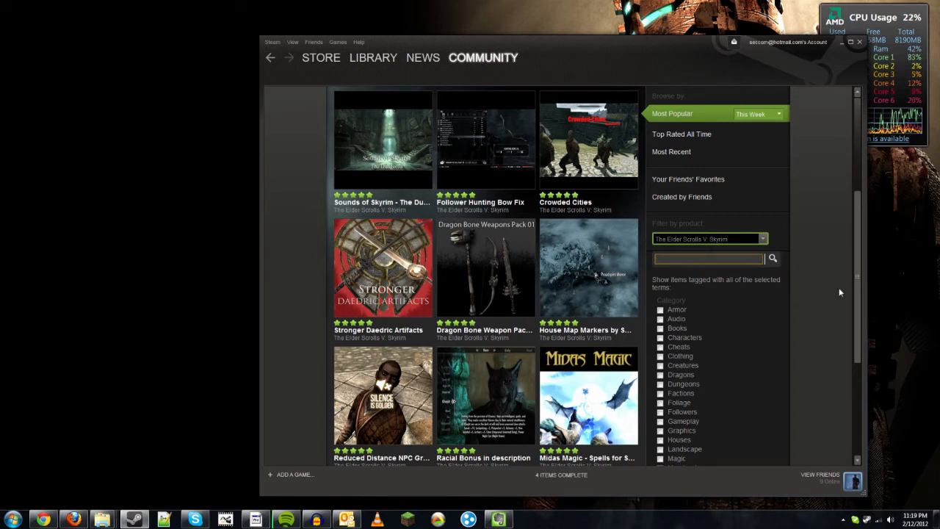
Search the Skyrim Workshop for 'arrowsmith', returning four mod results.
type("a")
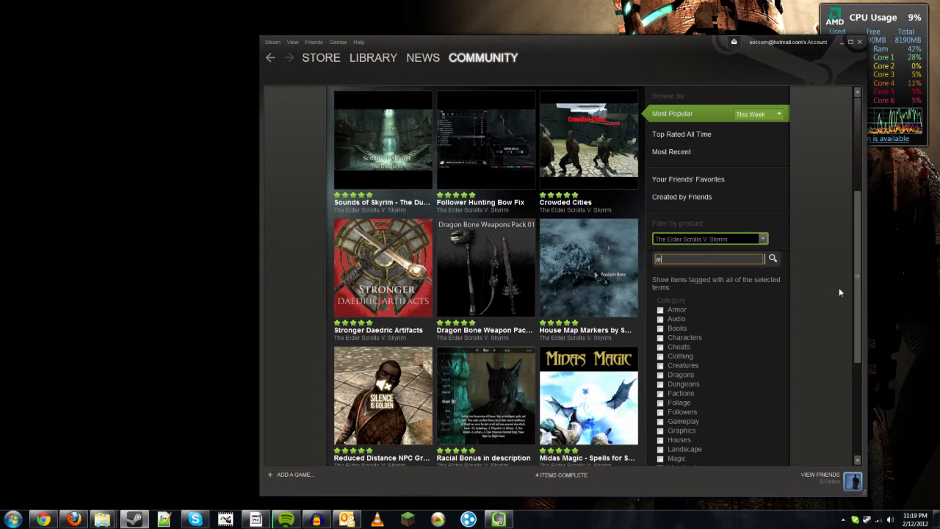
type("rrow")
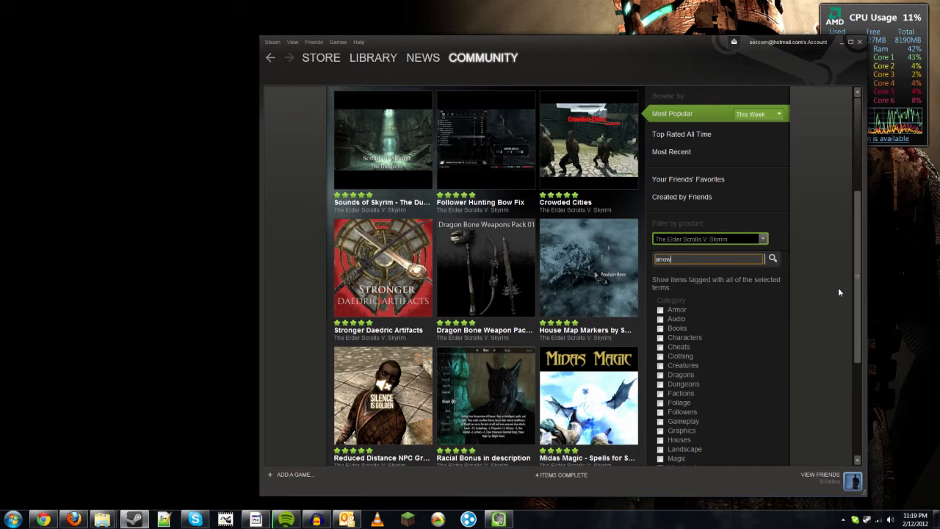
type("smith")
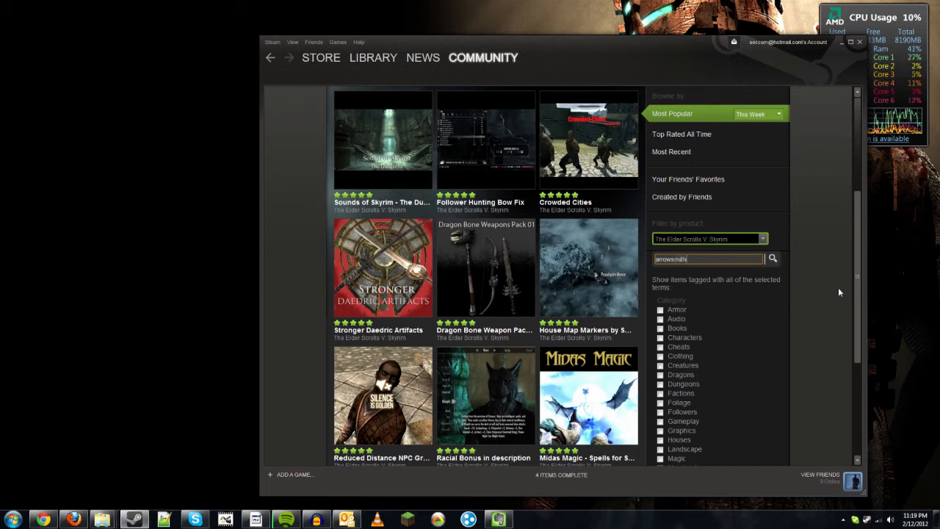
left_click(772, 258)
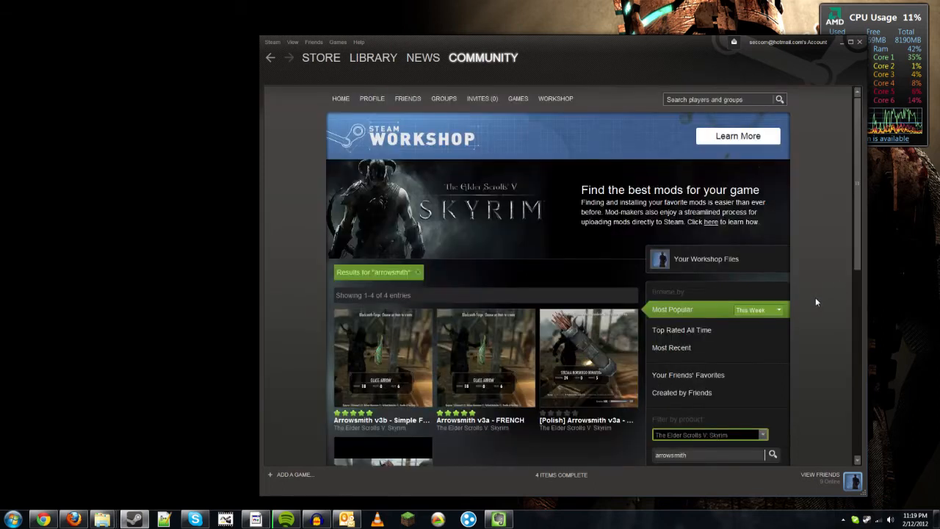
scroll("down", 3)
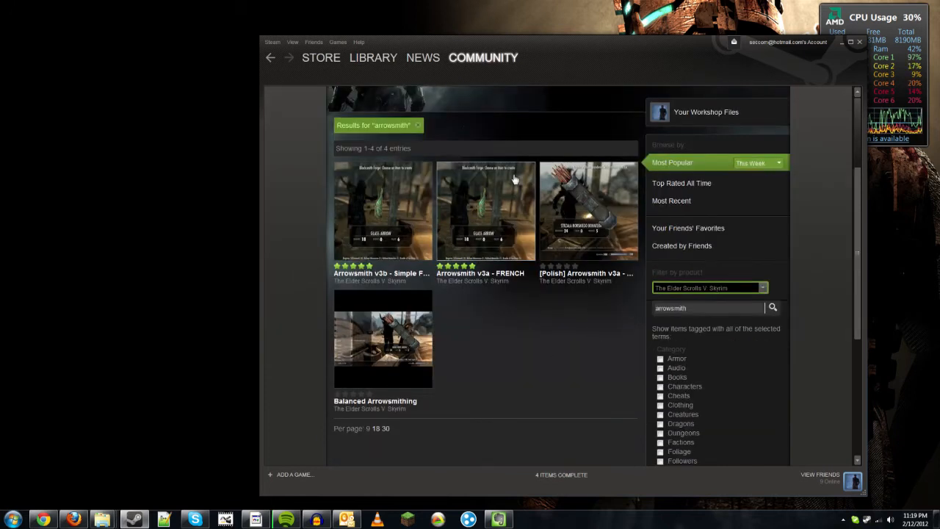
mouse_move(484, 174)
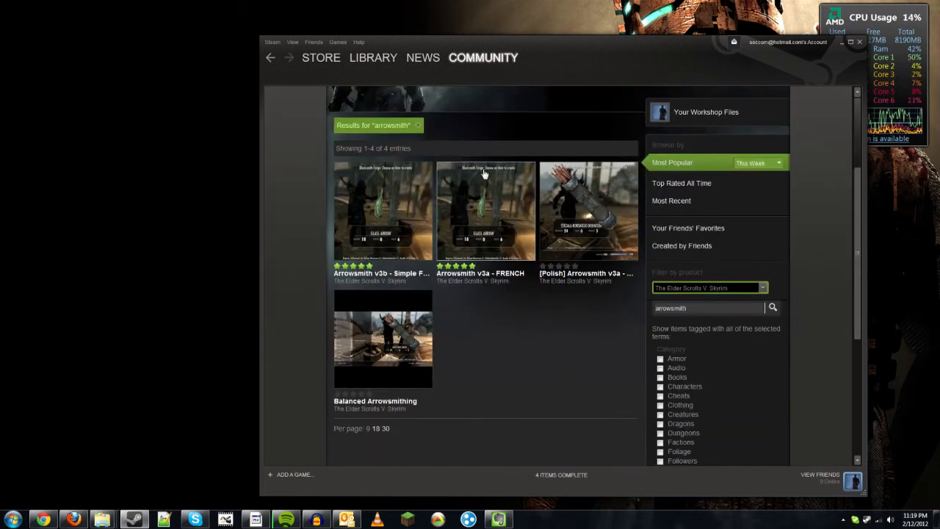
mouse_move(360, 243)
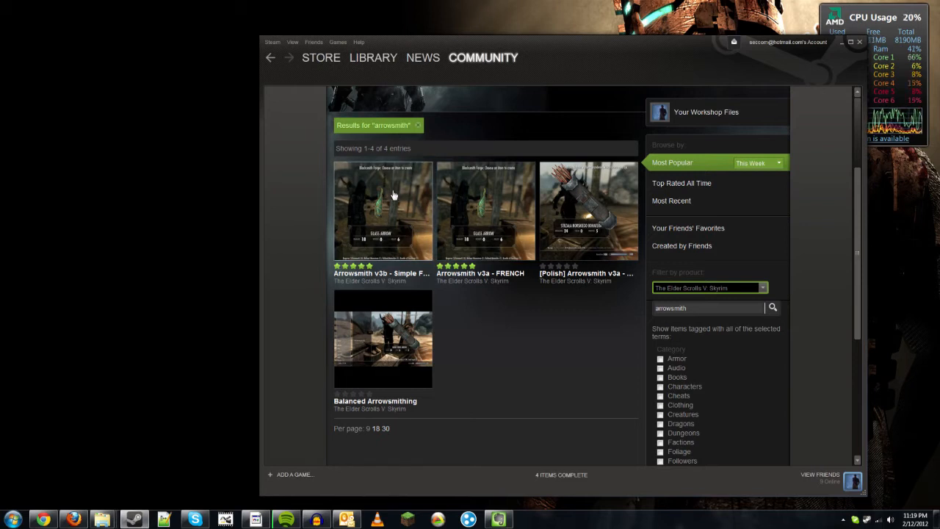
mouse_move(480, 277)
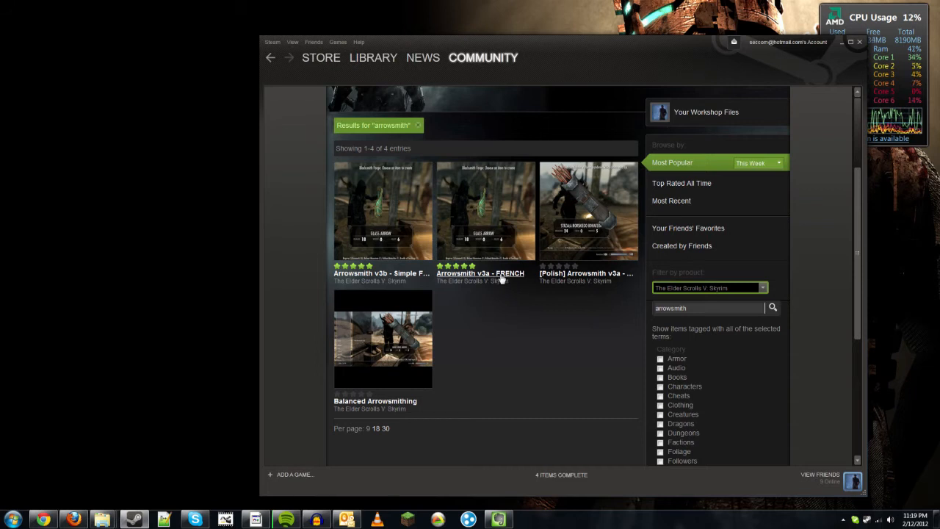
mouse_move(494, 278)
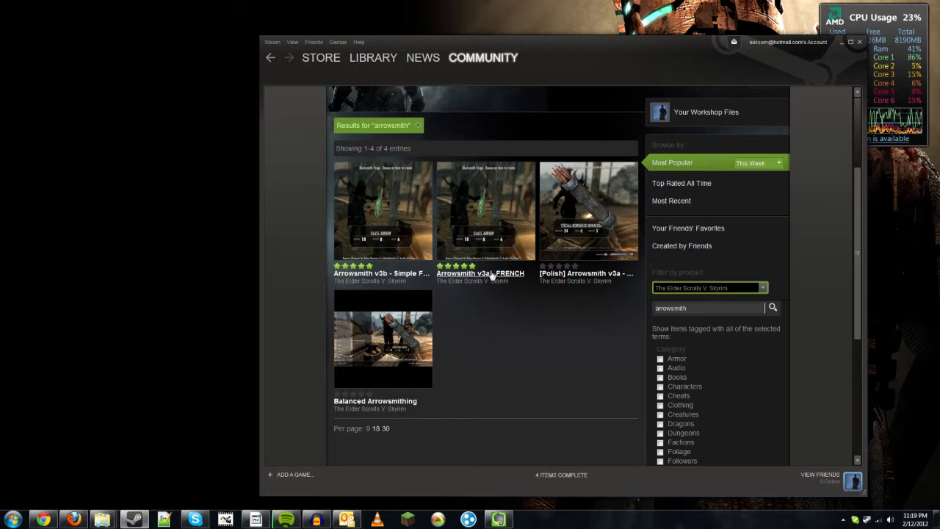
mouse_move(402, 207)
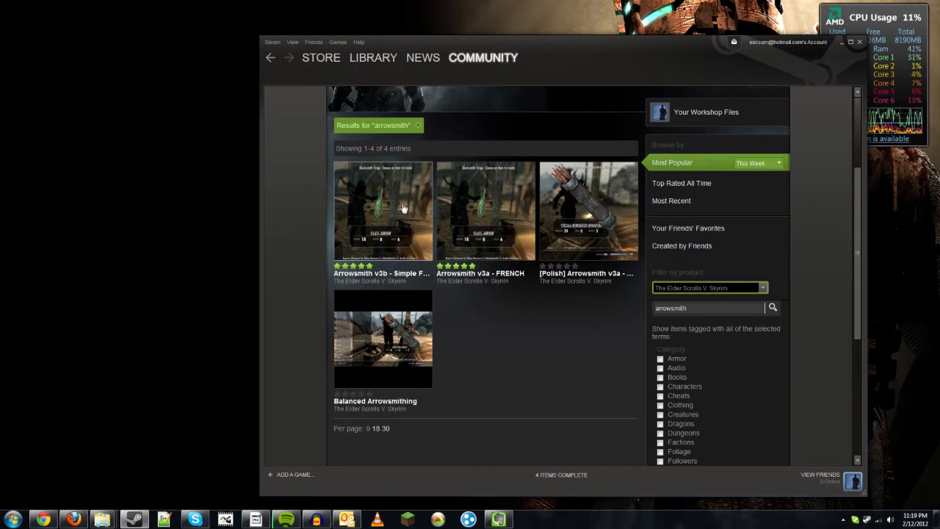
View the Arrowsmith v3b - Simple Fletching mod page and its screenshots, including the glass arrow.
left_click(383, 211)
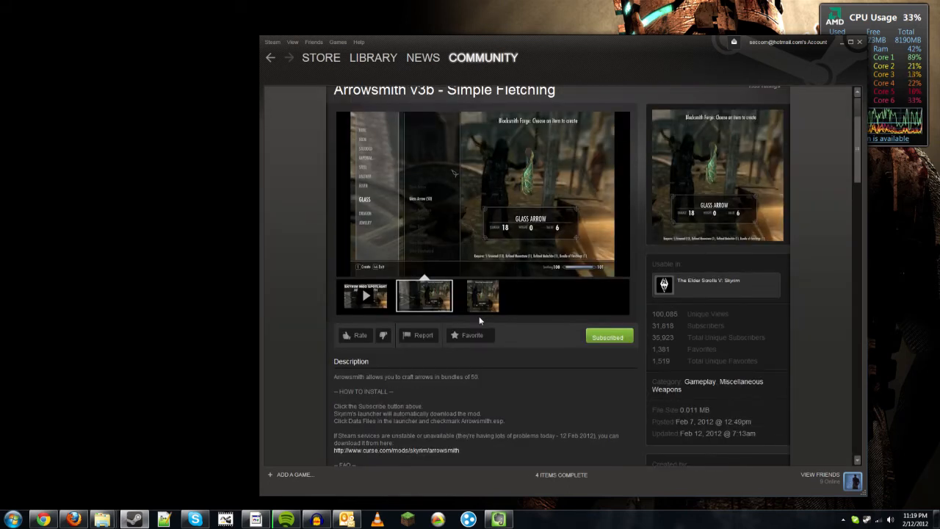
scroll("down", 3)
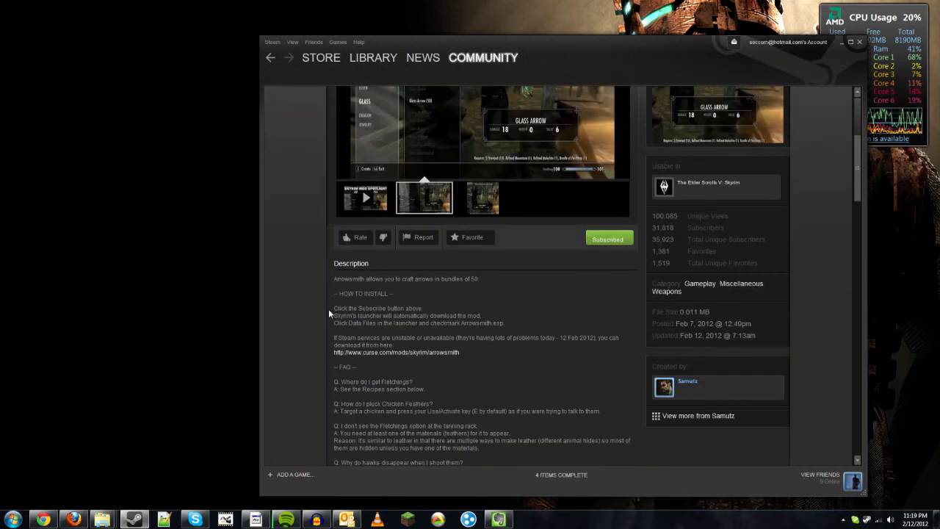
left_click(482, 198)
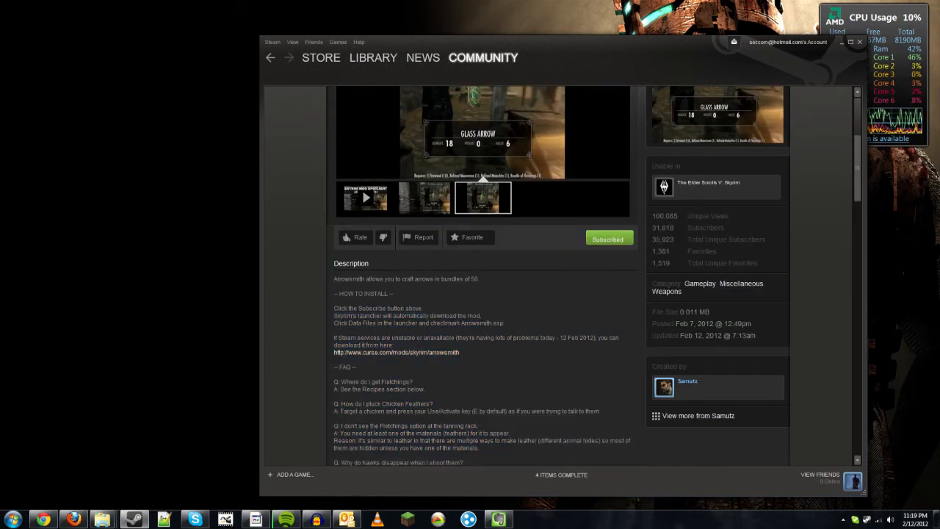
mouse_move(332, 312)
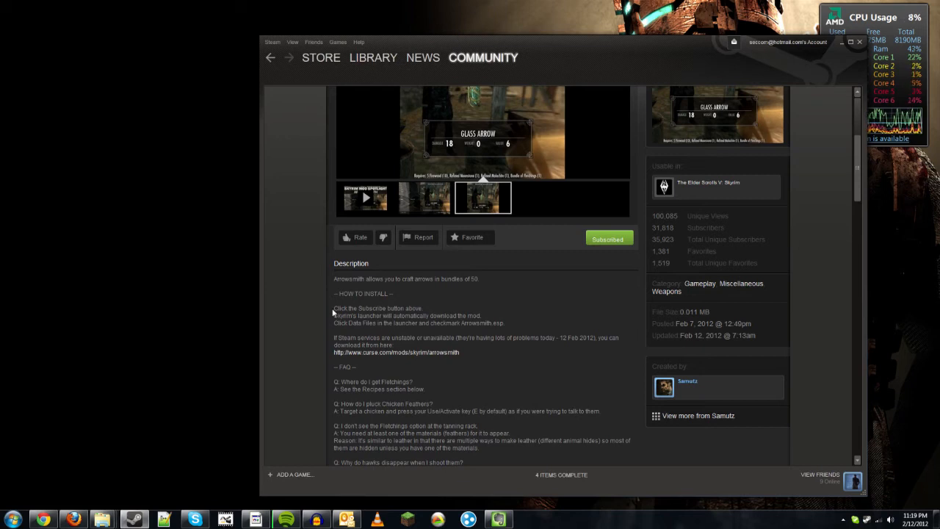
left_click(424, 198)
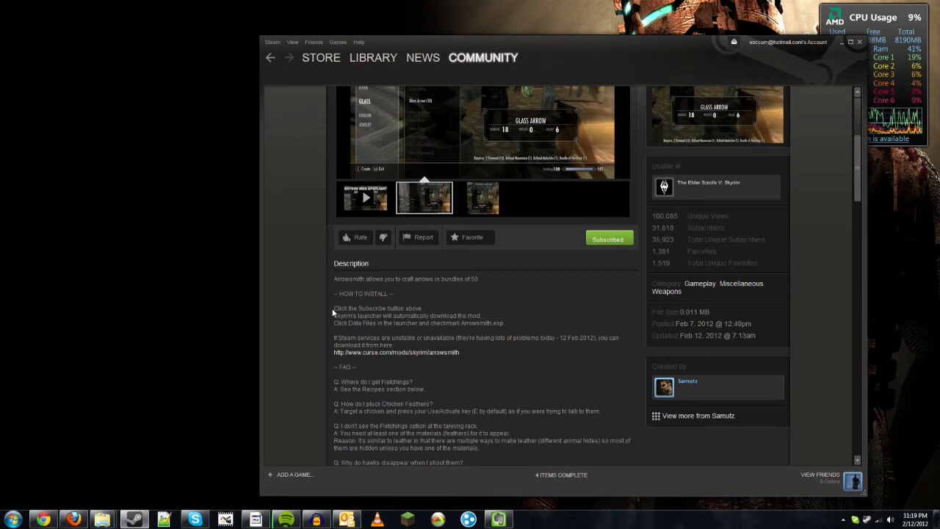
left_click(482, 197)
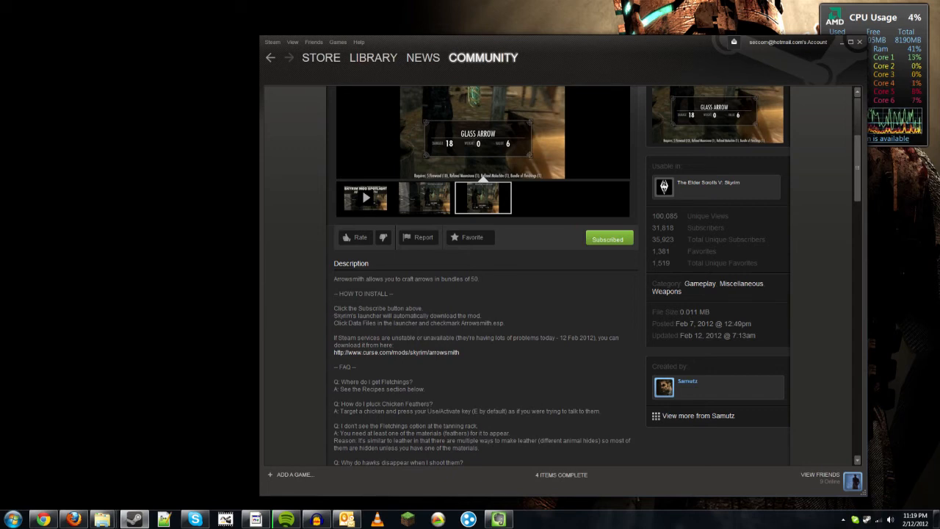
scroll("up", 3)
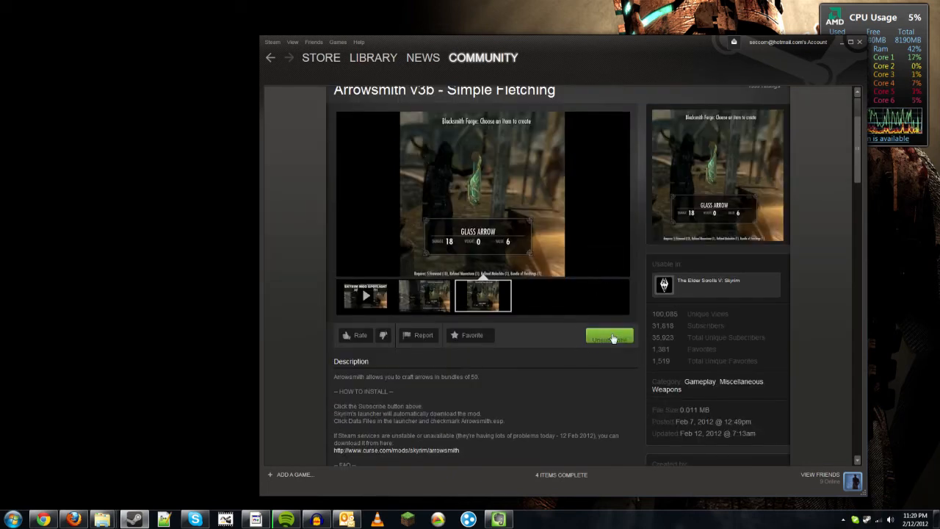
Subscribe to the Arrowsmith mod and return to Skyrim's library page.
left_click(608, 336)
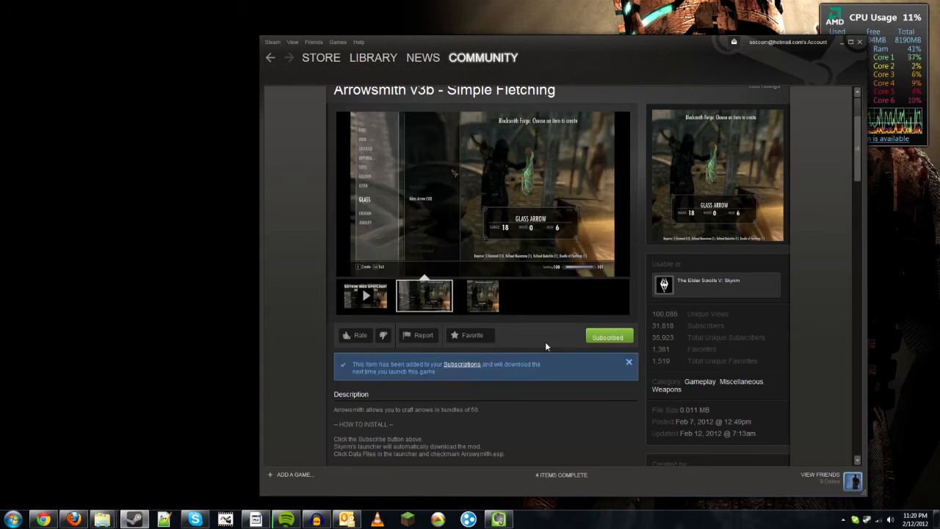
left_click(483, 295)
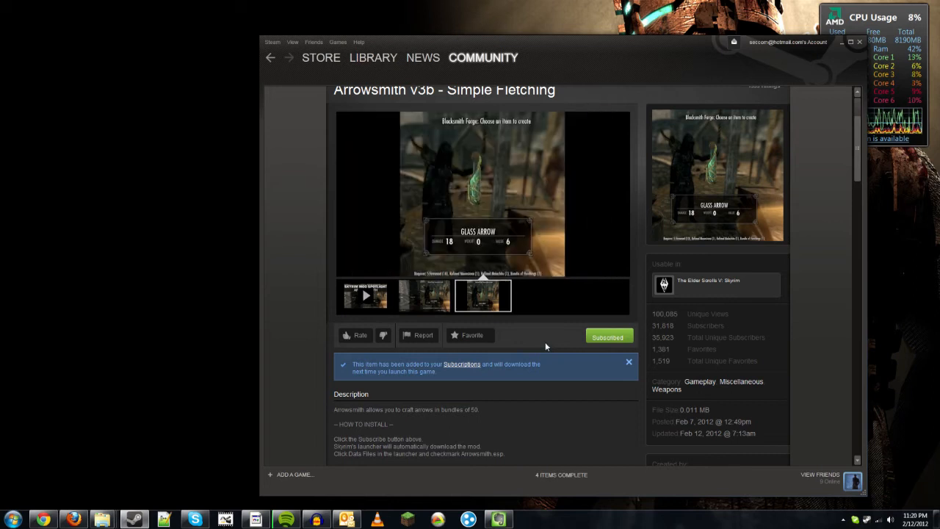
left_click(373, 58)
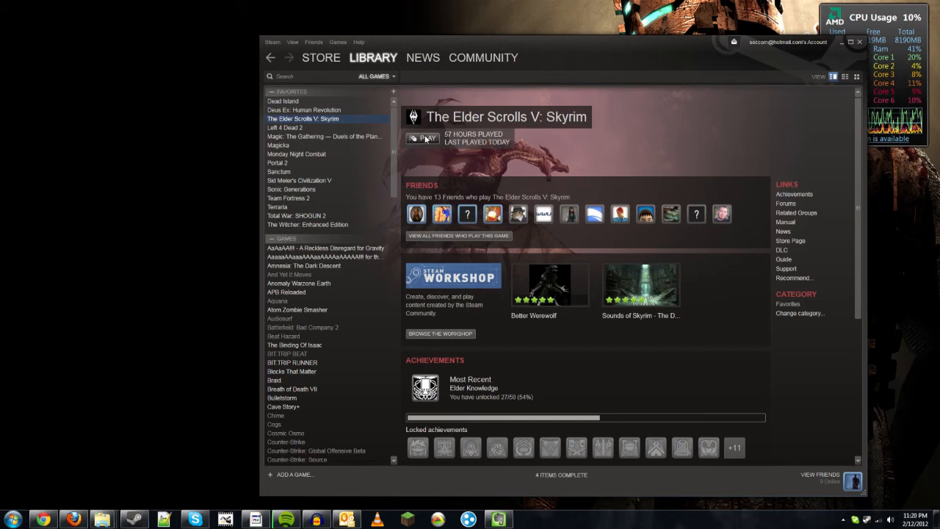
Launch Skyrim so the launcher synchronizes the subscribed Arrowsmith mod.
left_click(423, 138)
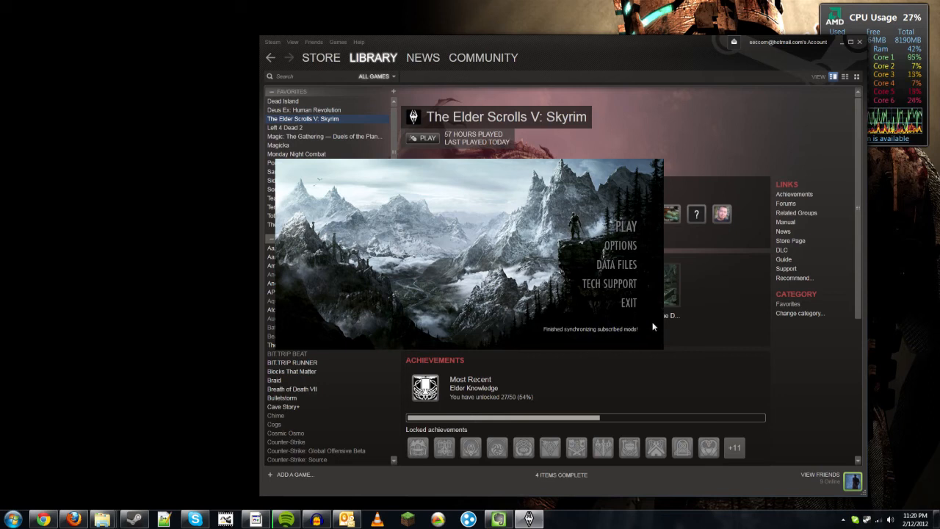
mouse_move(654, 351)
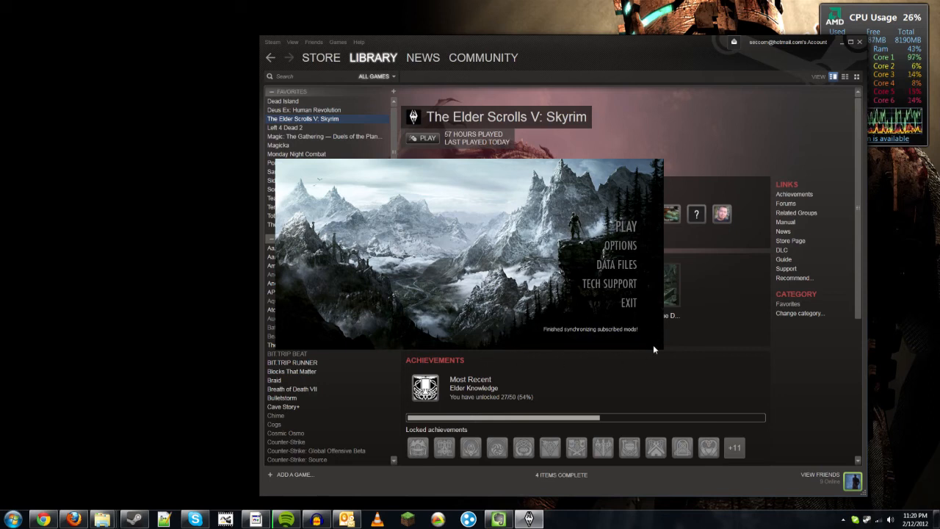
mouse_move(552, 342)
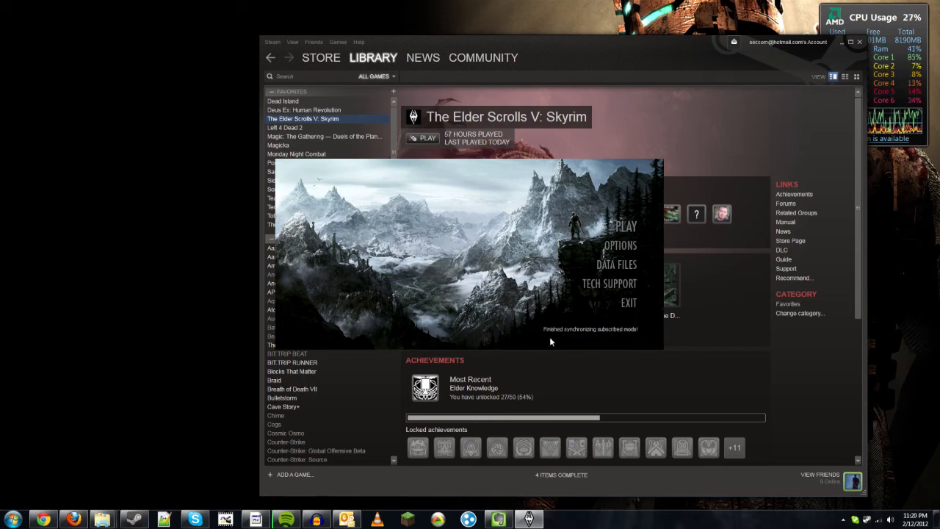
mouse_move(577, 340)
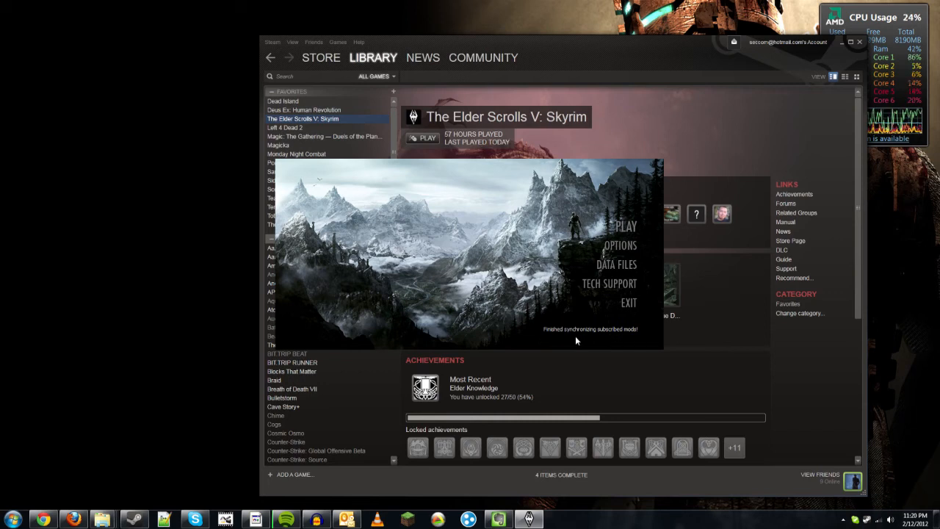
mouse_move(639, 337)
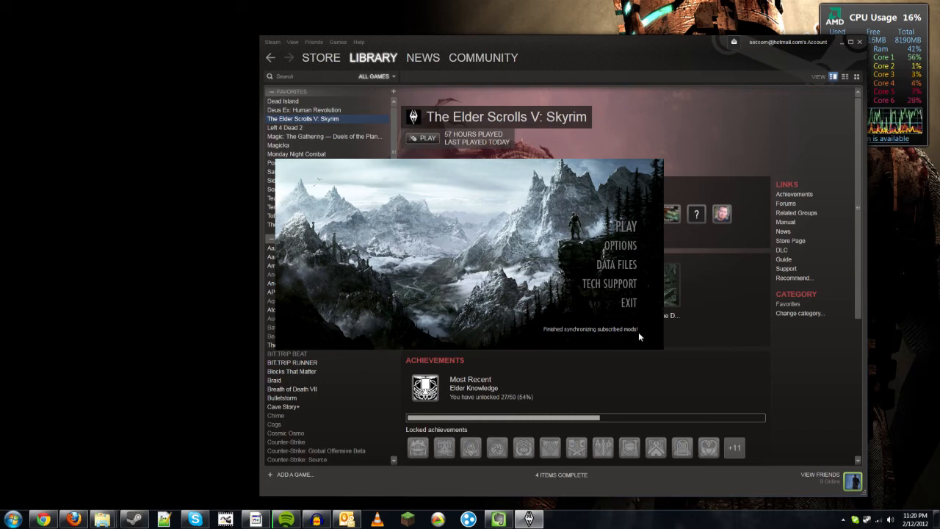
mouse_move(585, 196)
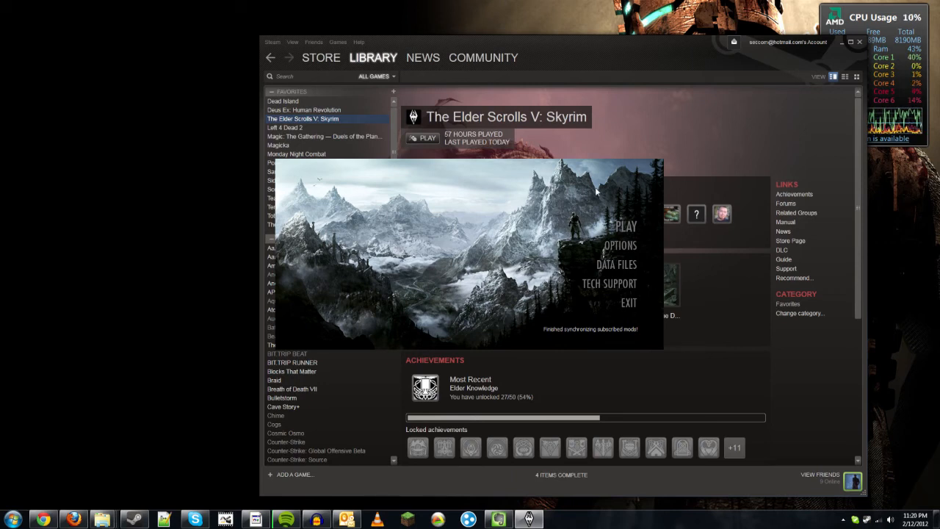
mouse_move(617, 264)
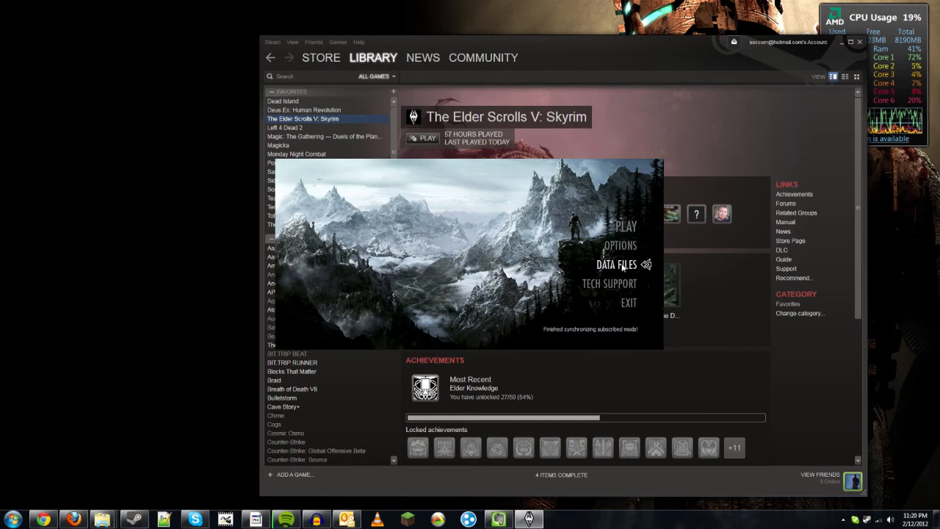
Confirm Arrowsmith.esp is enabled alongside Skyrim.esm in Data Files.
left_click(616, 265)
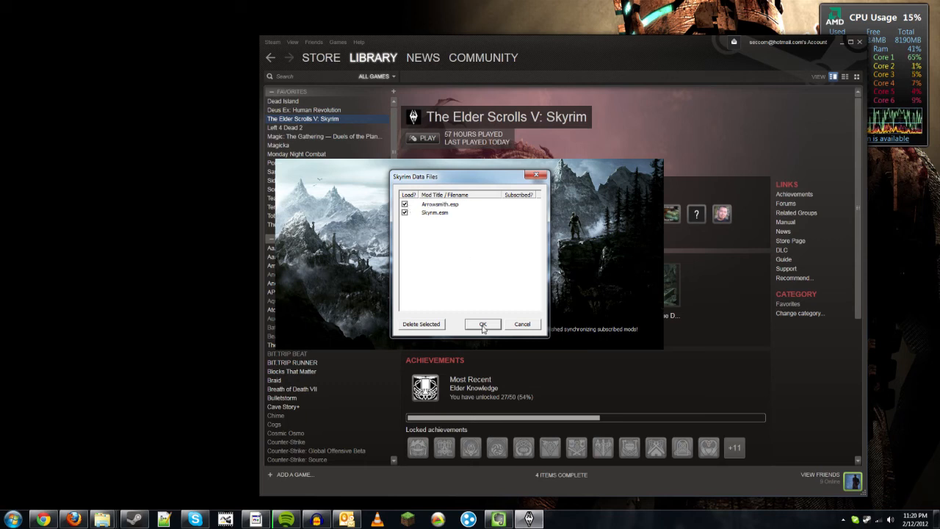
left_click(482, 324)
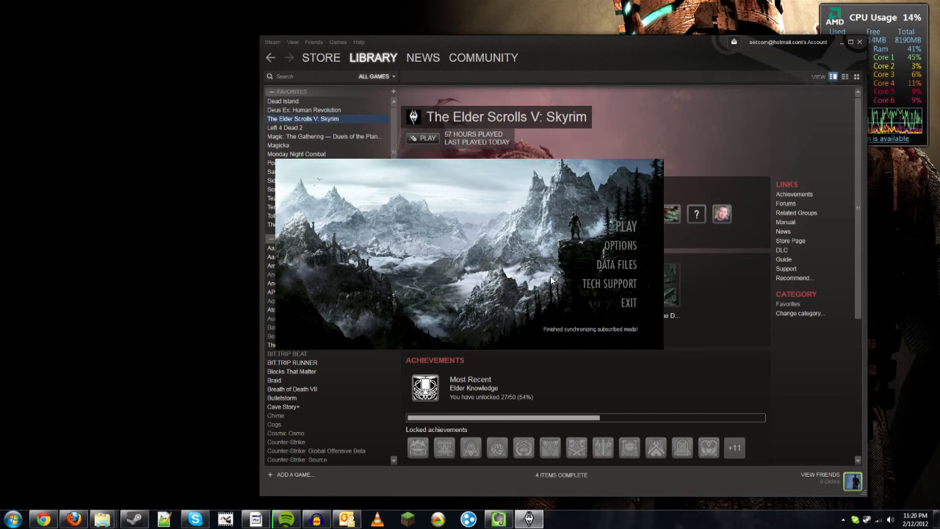
mouse_move(331, 315)
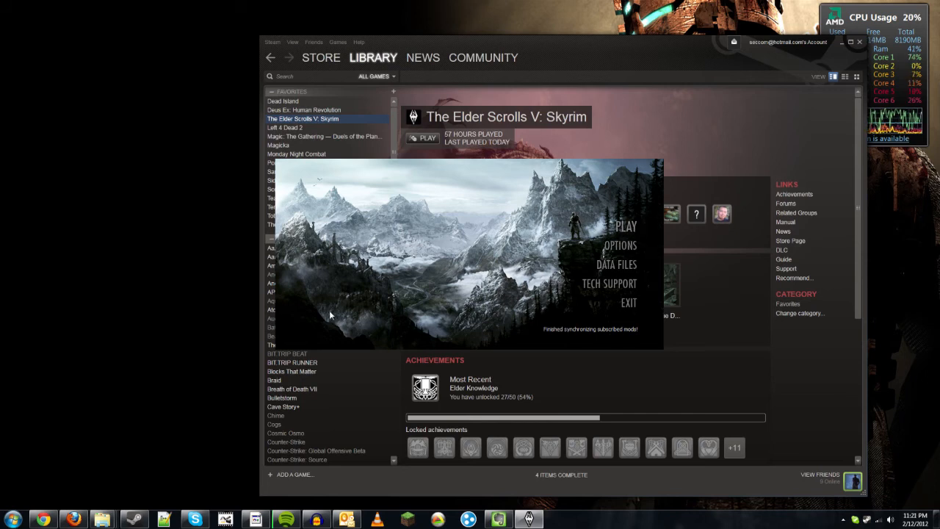
mouse_move(402, 300)
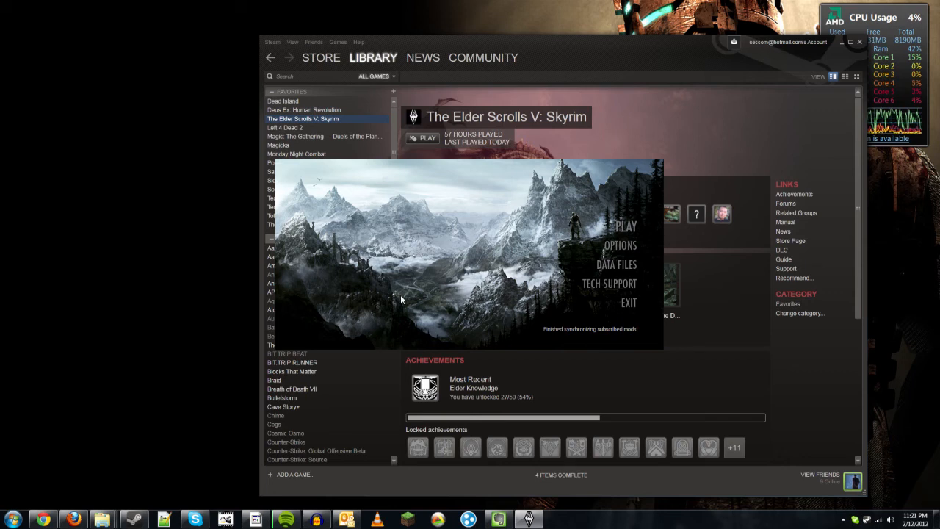
mouse_move(400, 286)
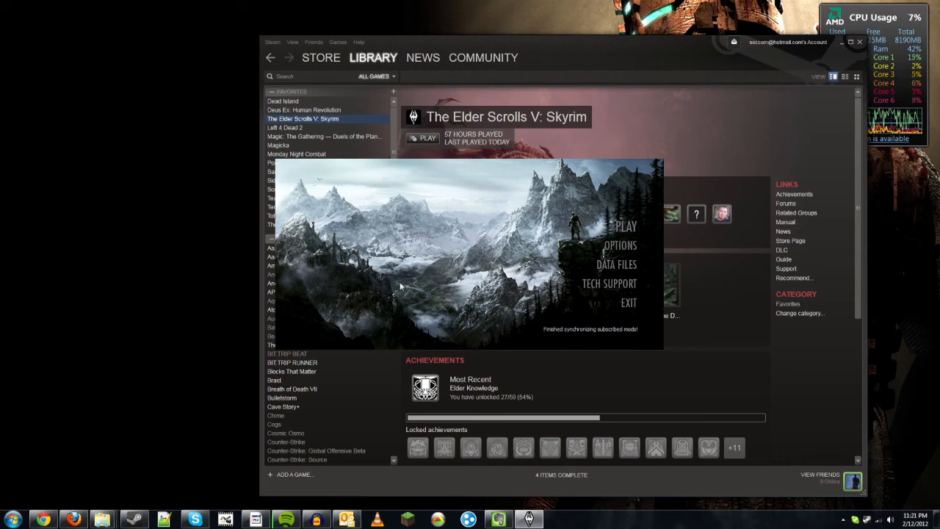
mouse_move(189, 278)
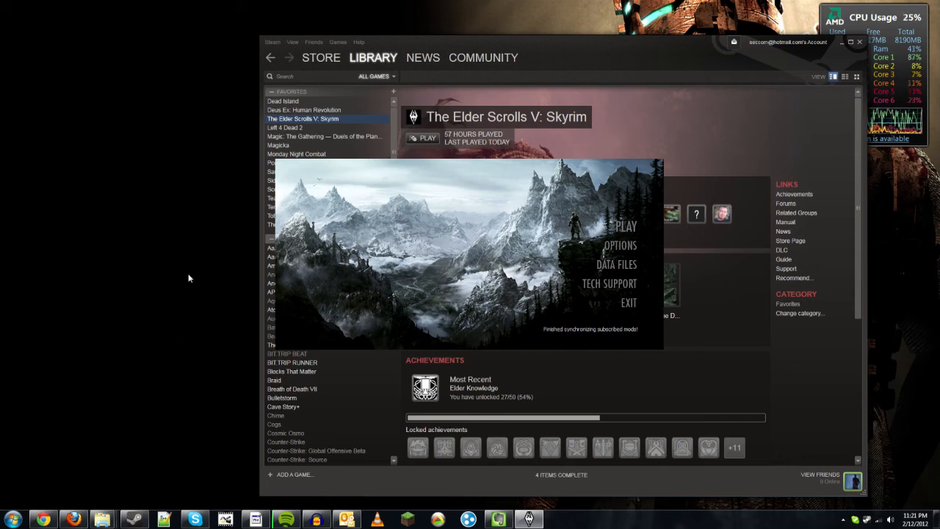
mouse_move(235, 317)
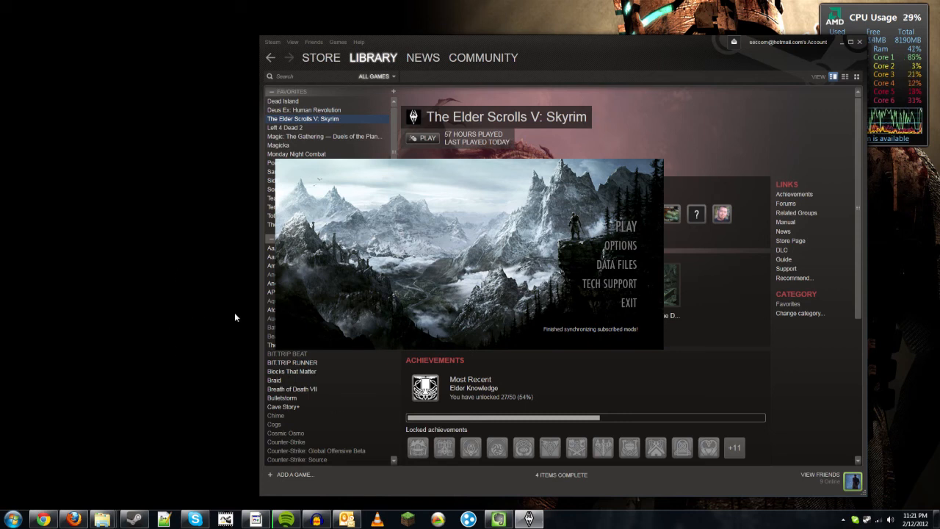
mouse_move(315, 308)
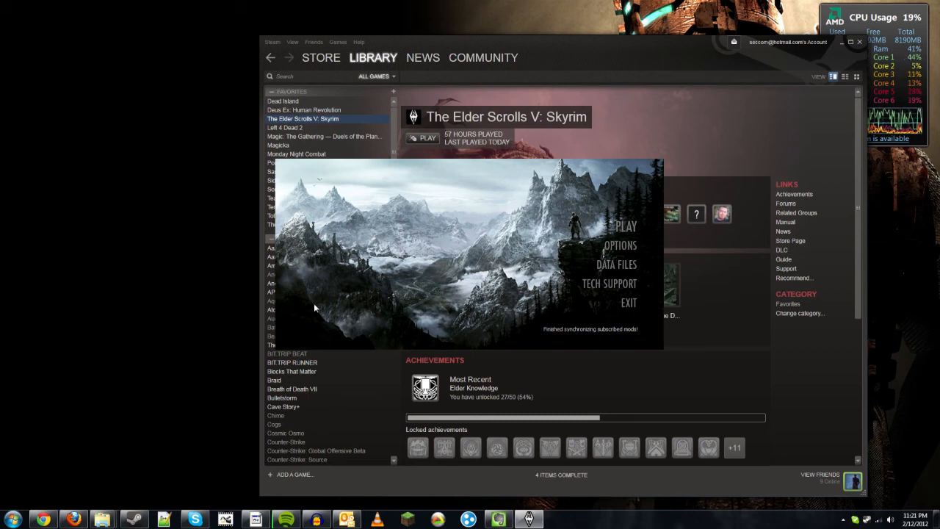
mouse_move(374, 254)
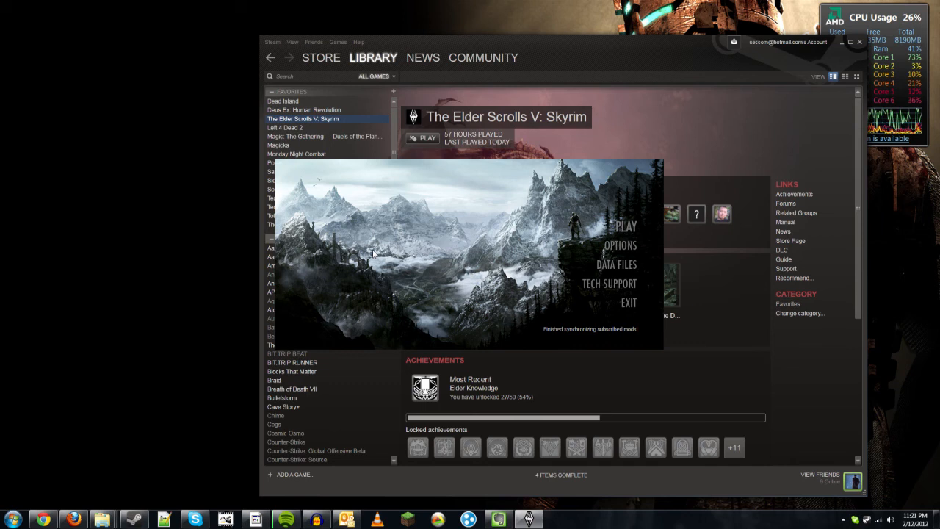
mouse_move(453, 187)
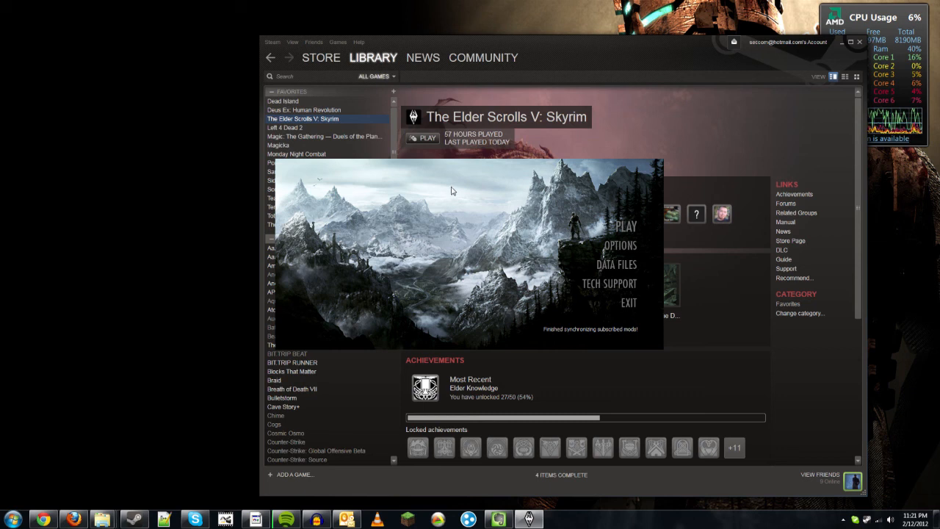
mouse_move(445, 191)
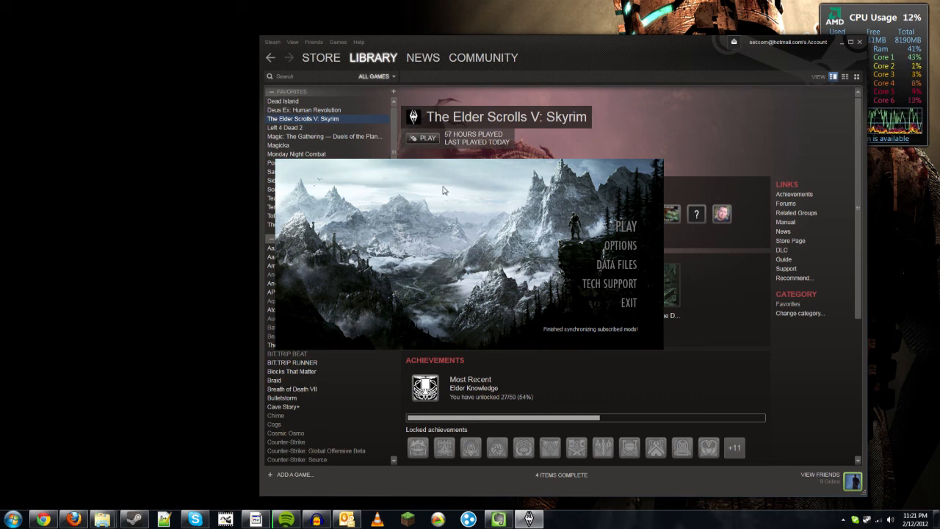